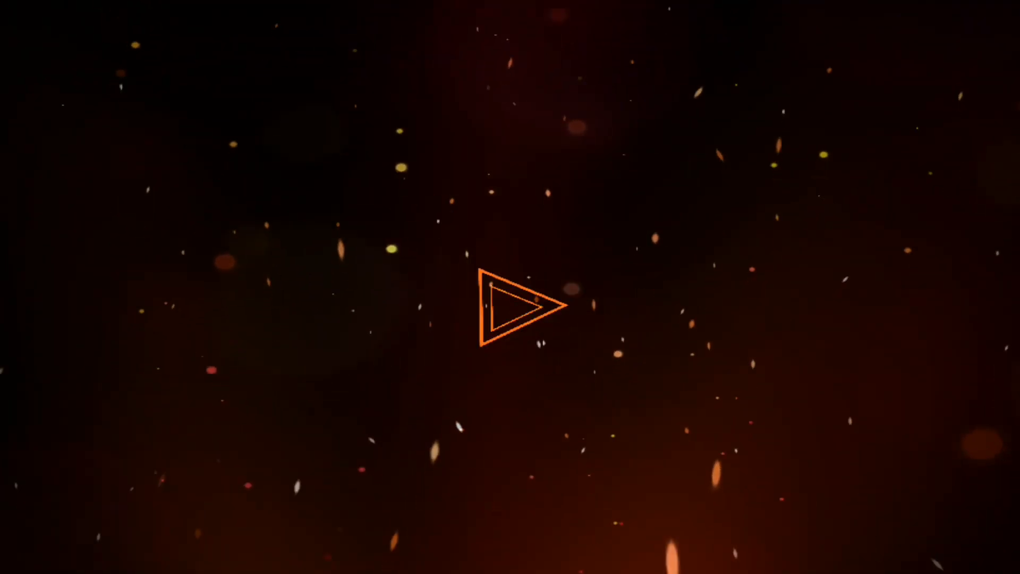
left_click(514, 306)
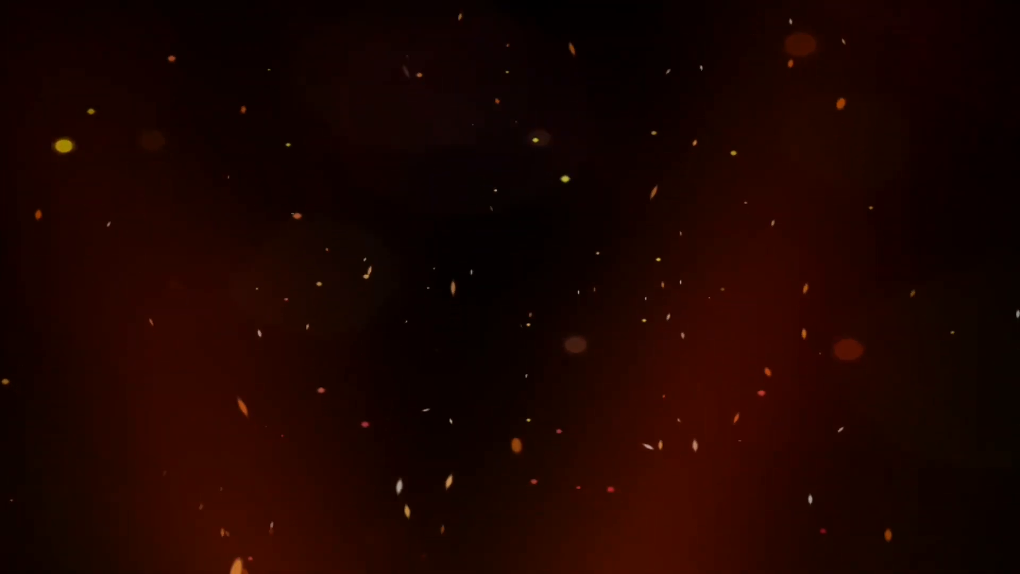